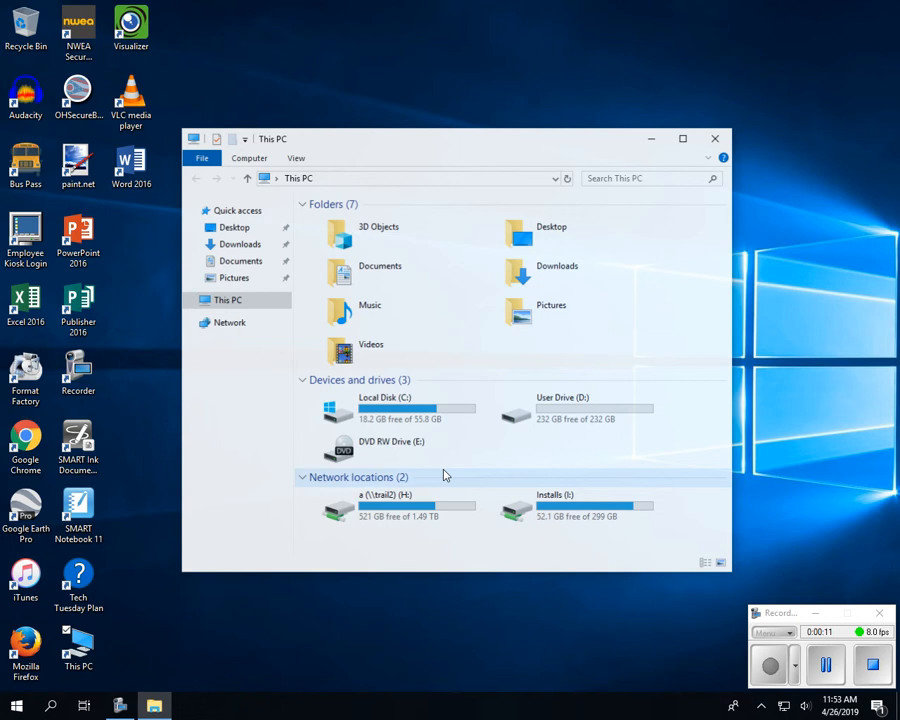
Browse into the CS25 folder on the network drive and select the Setup application
double_click(360, 504)
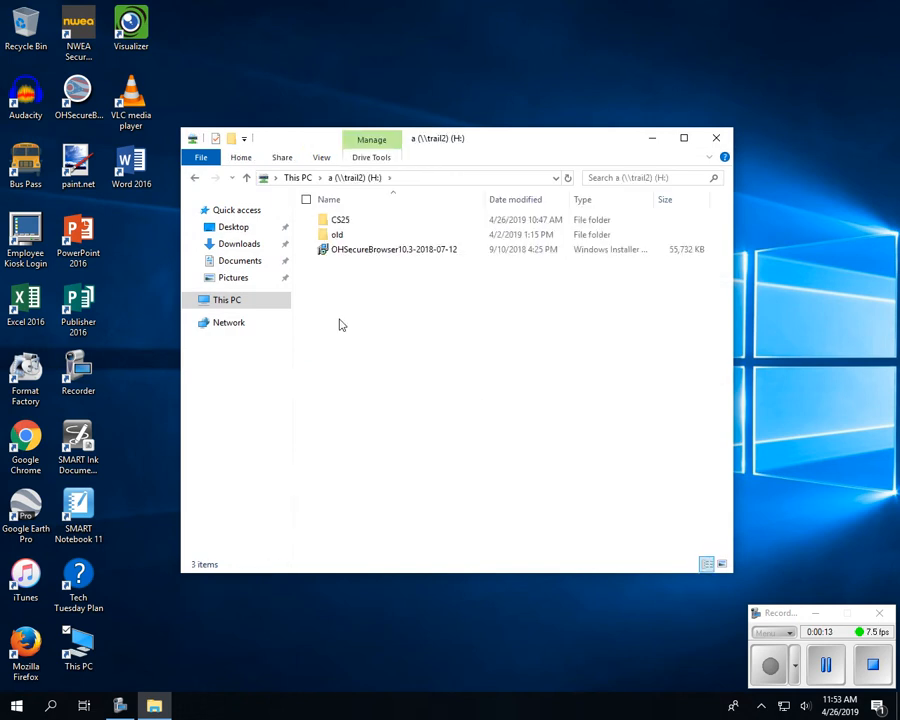
mouse_move(340, 218)
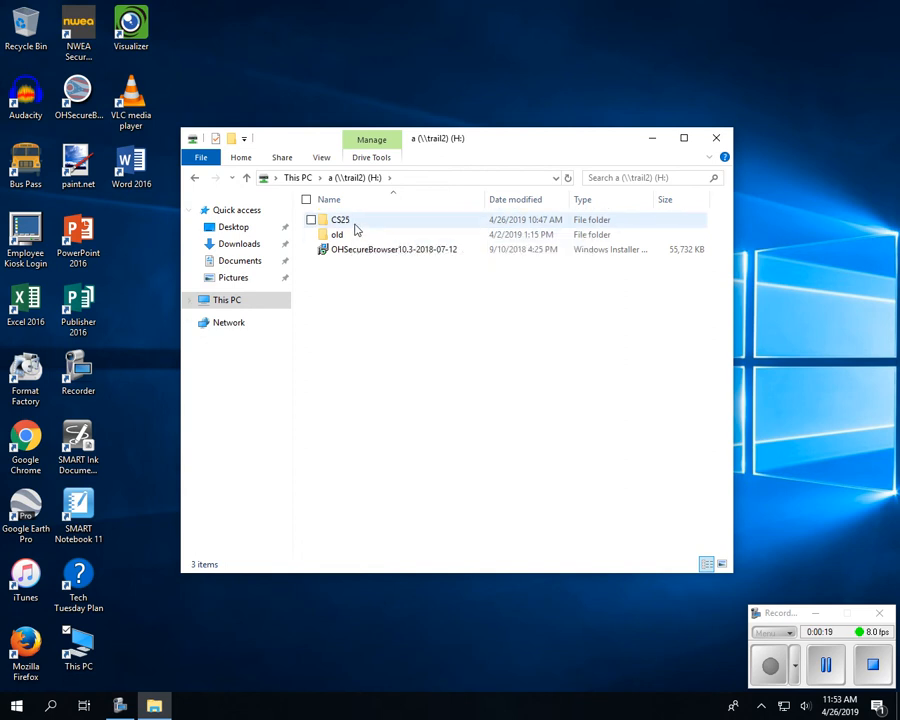
double_click(340, 218)
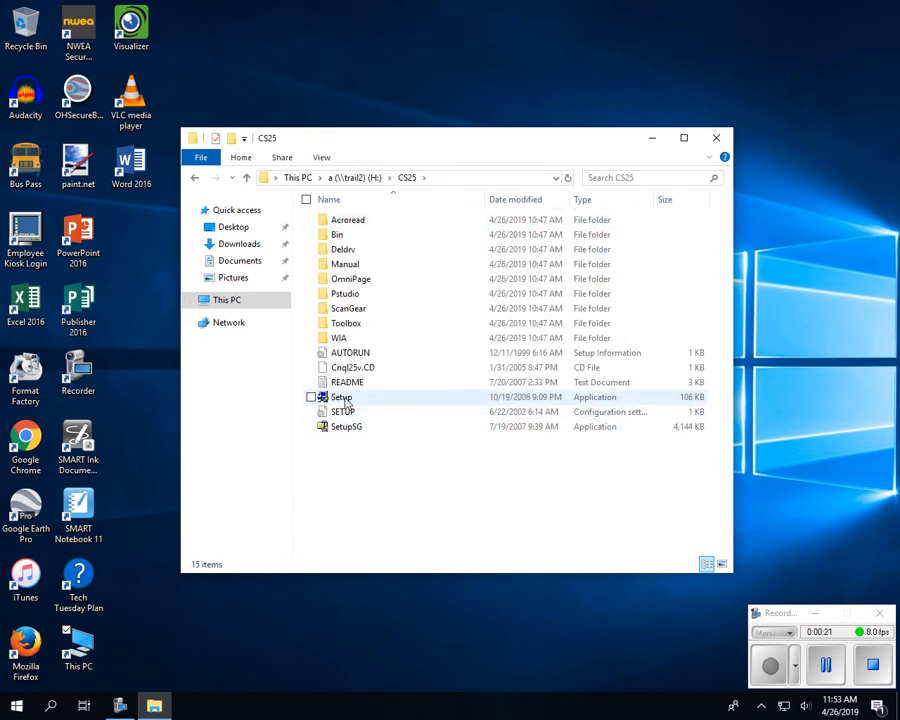
click(342, 396)
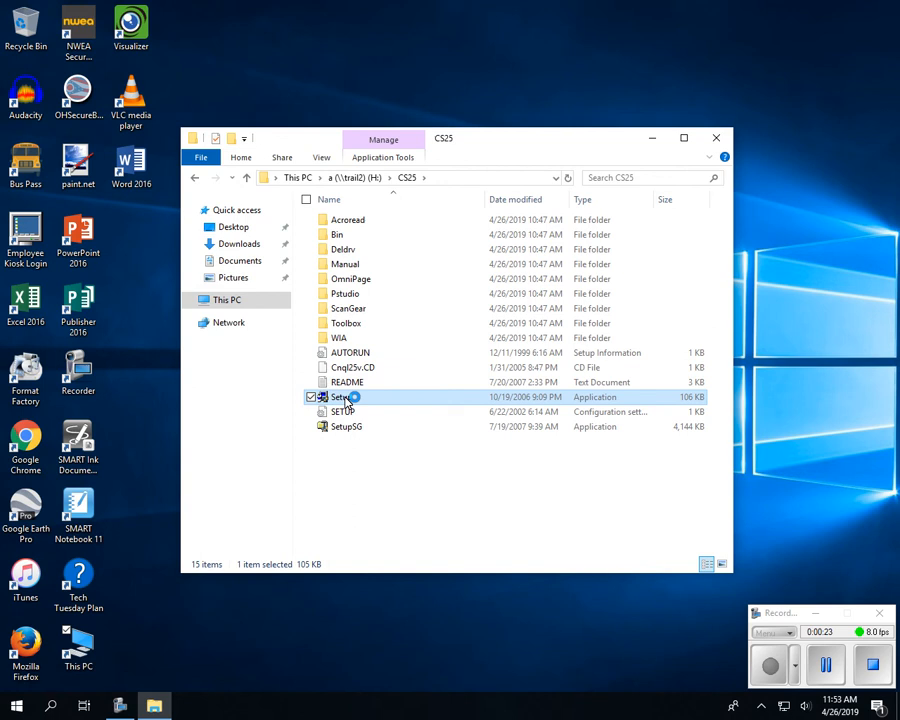
Launch Setup and start installing with ArcSoft PhotoStudio excluded, keeping Toolbox and Scanning Guide
double_click(344, 396)
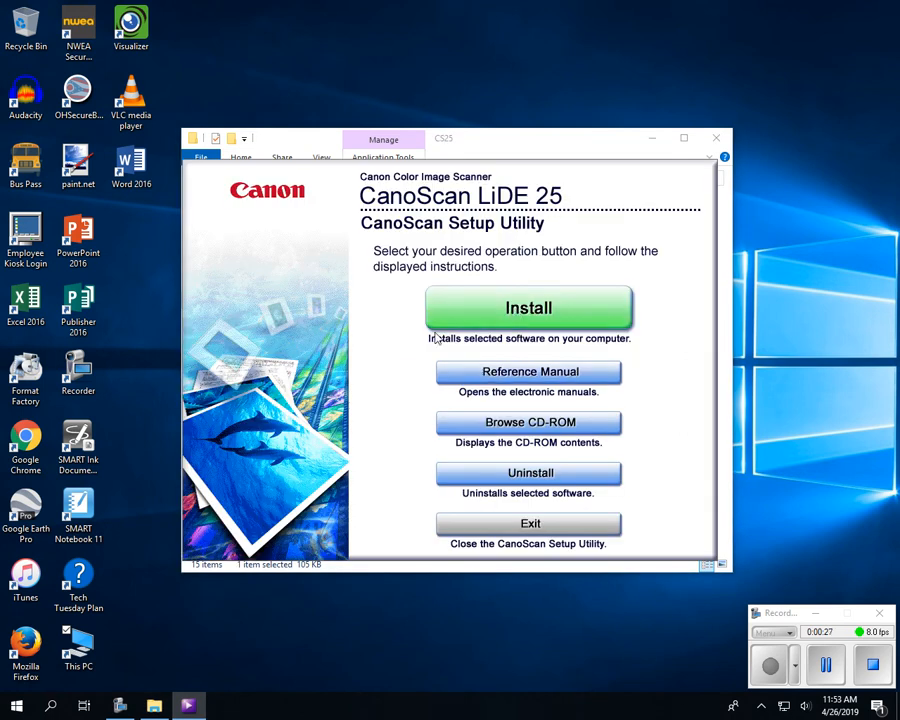
click(528, 308)
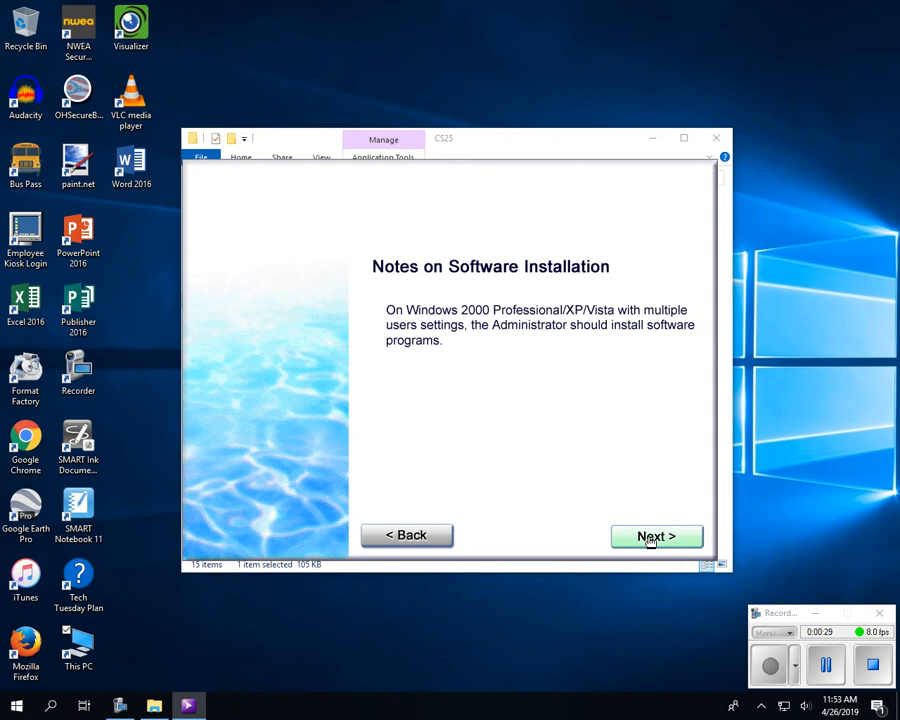
click(656, 536)
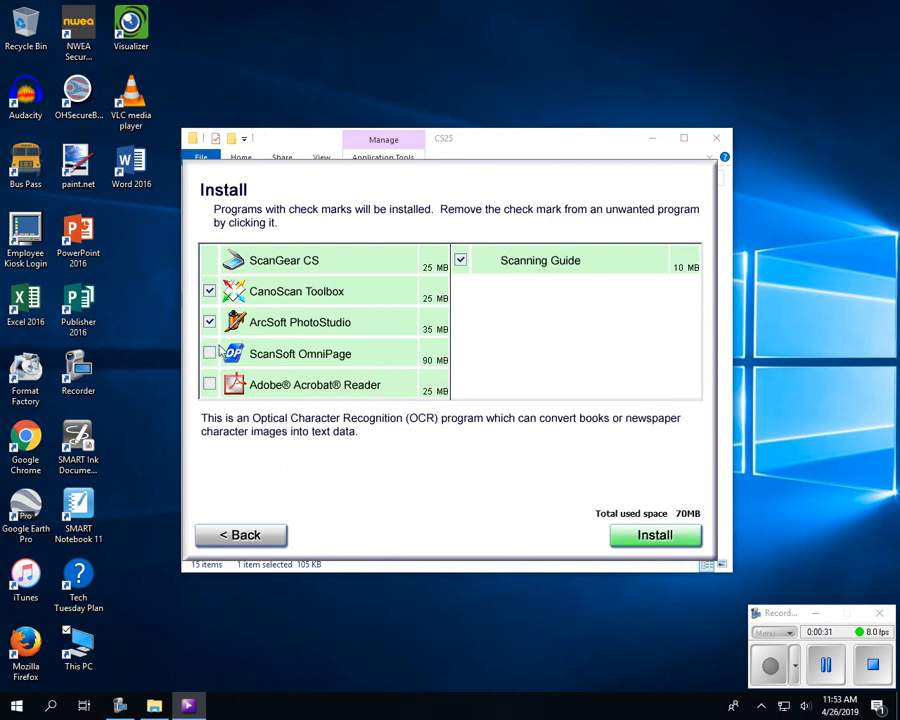
click(208, 320)
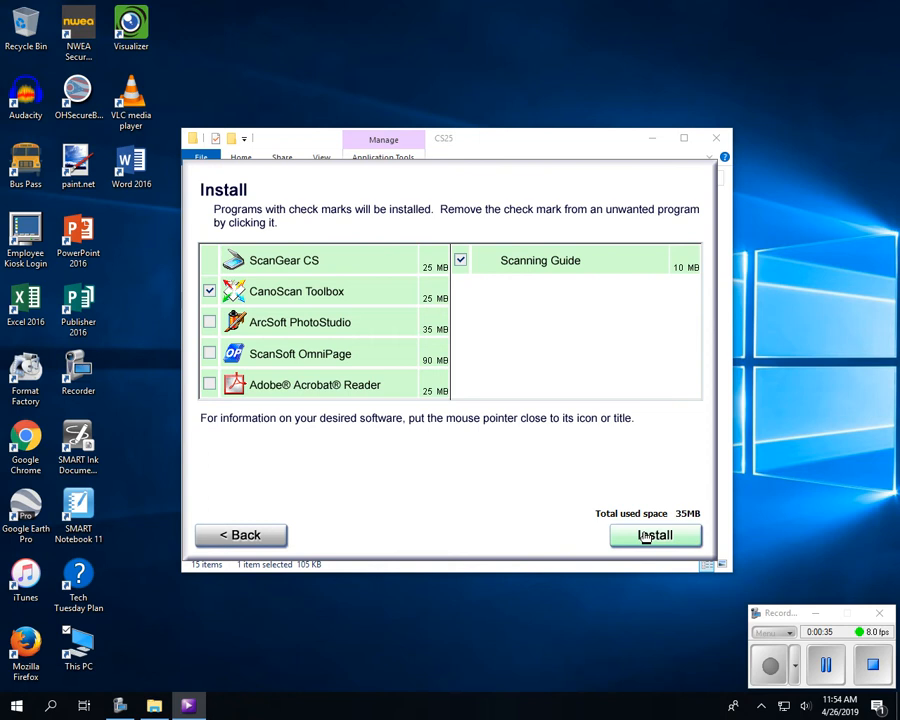
click(656, 536)
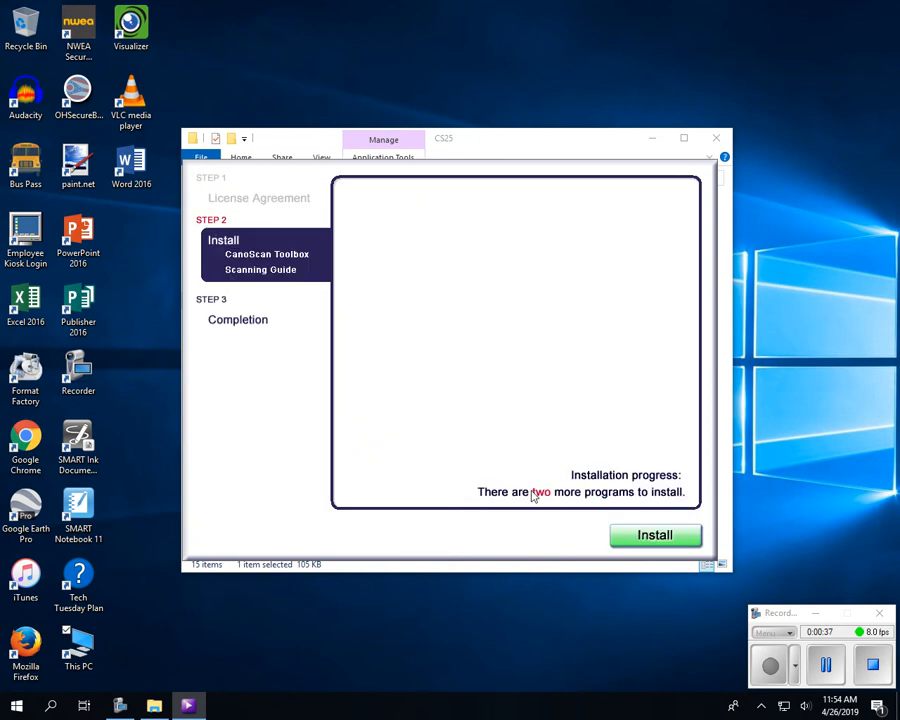
Install CanoScan Toolbox to its default destination folder
click(656, 536)
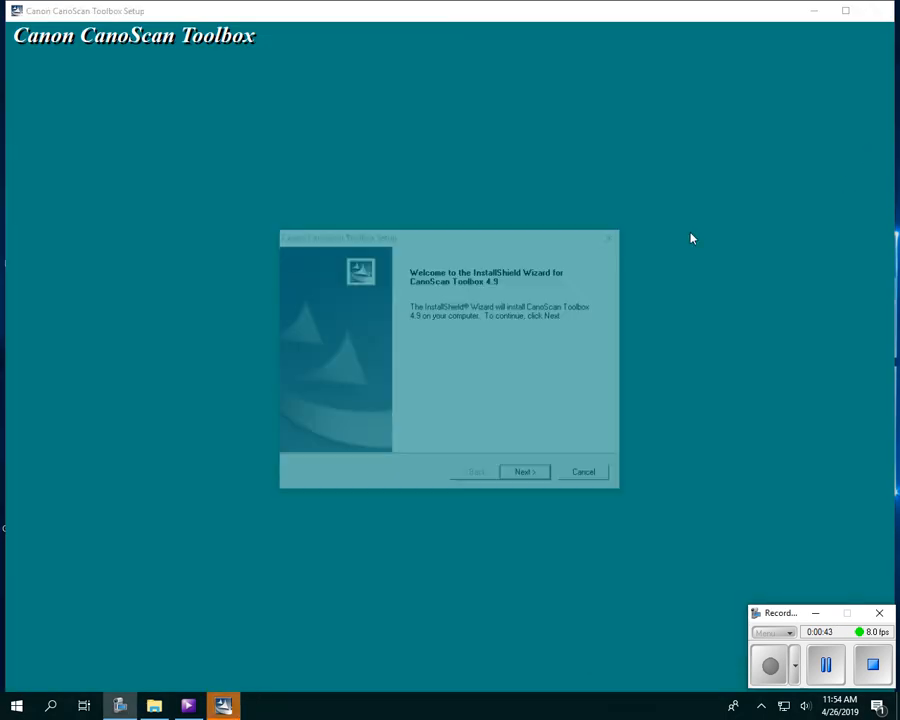
click(524, 472)
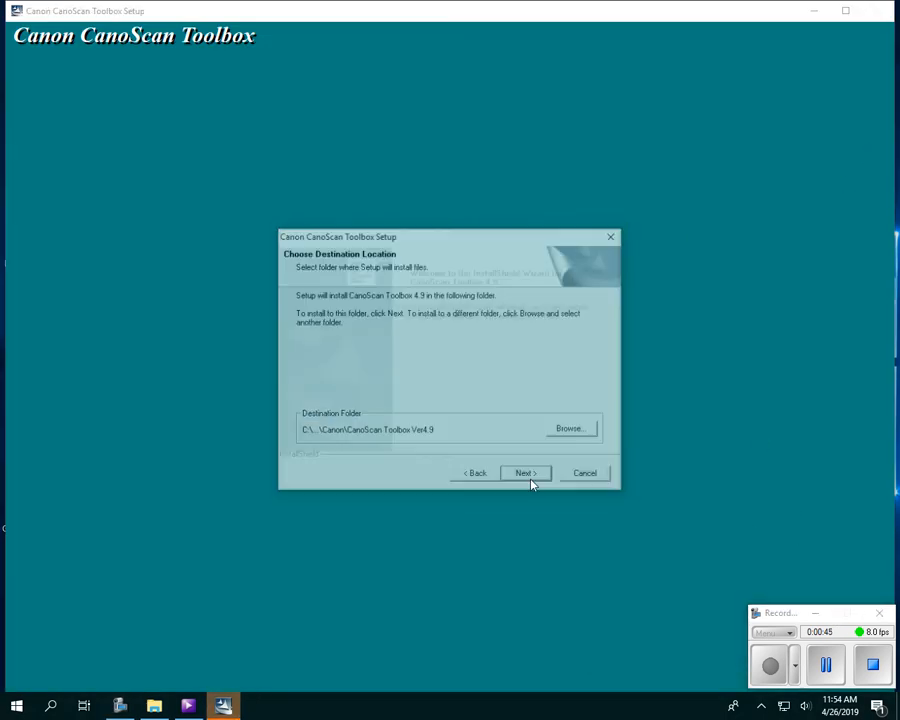
click(524, 472)
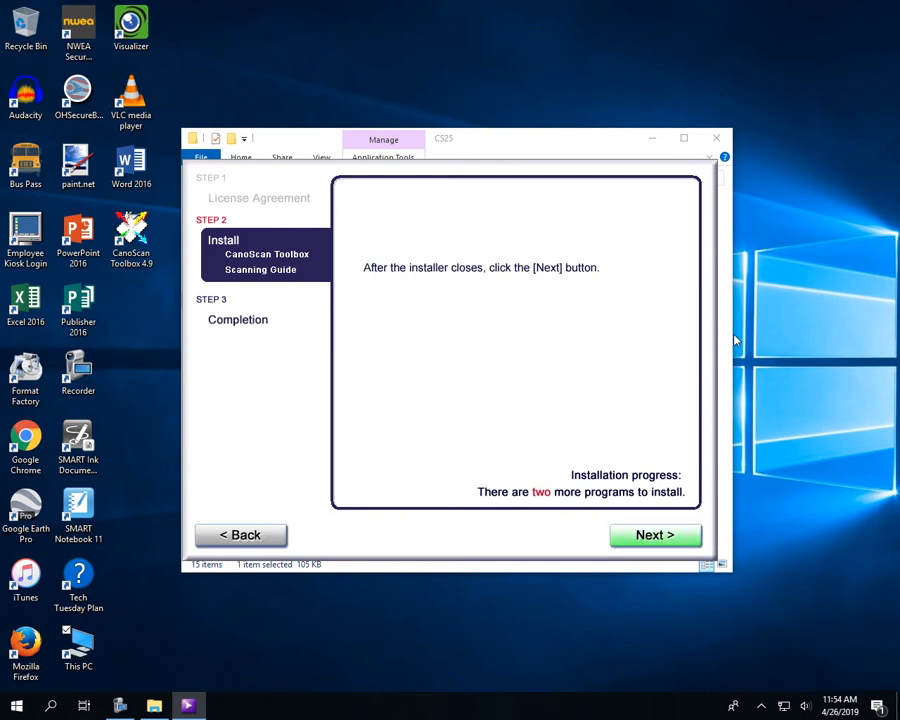
click(656, 536)
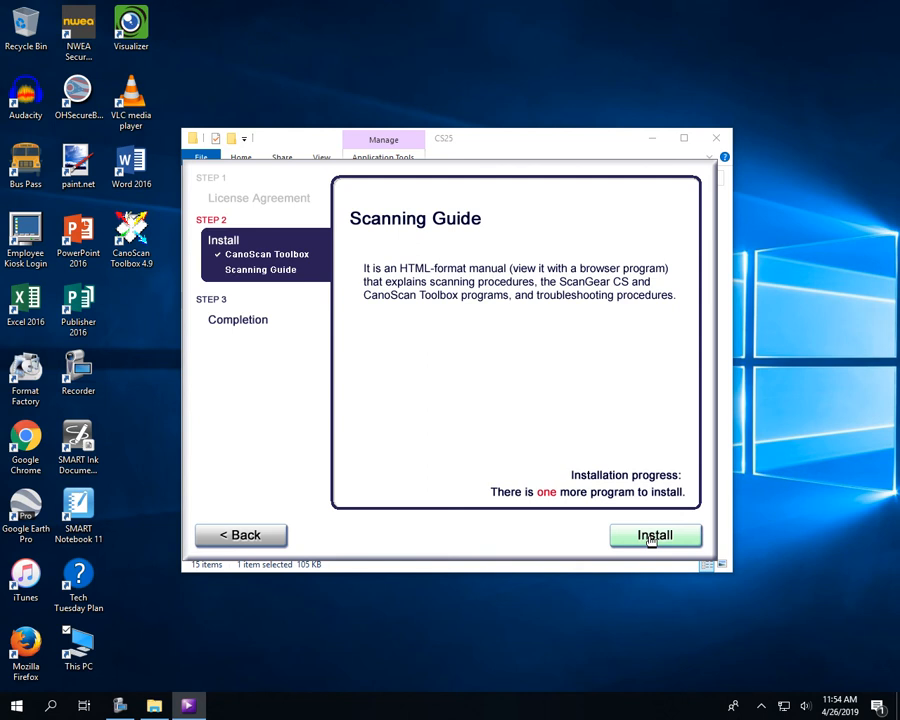
Install the CanoScan LiDE 25 Scanning Guide manual
click(656, 536)
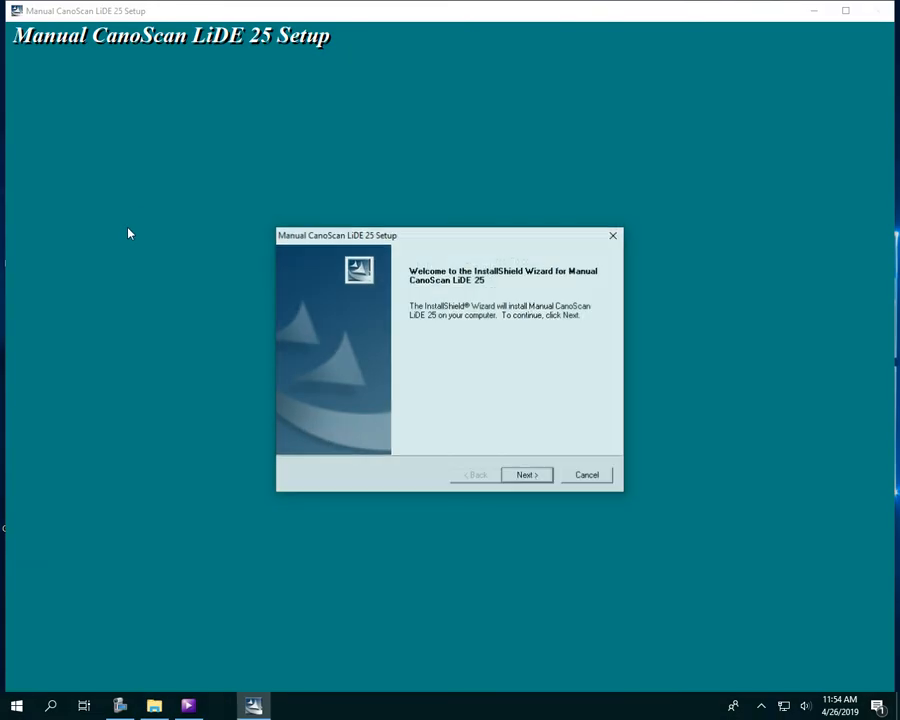
click(528, 474)
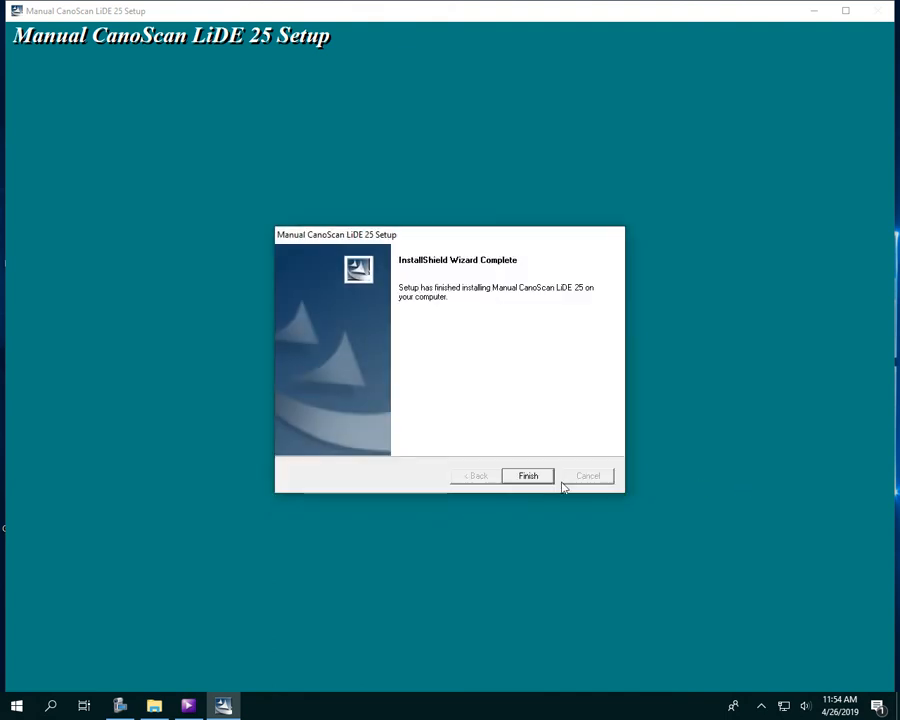
click(528, 476)
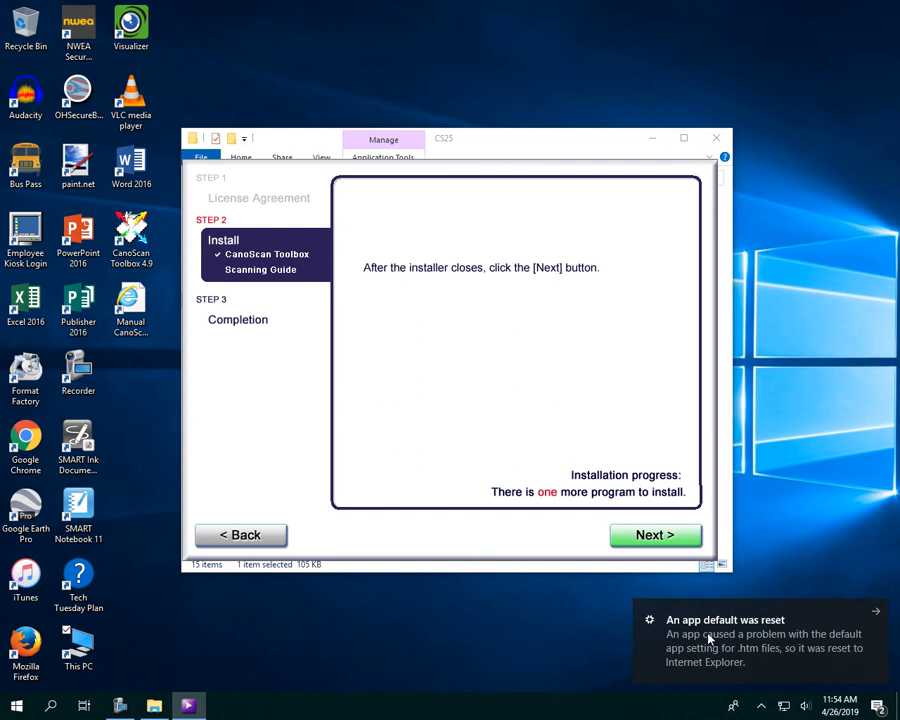
Decline online product registration and let setup complete, accepting the restart
click(656, 534)
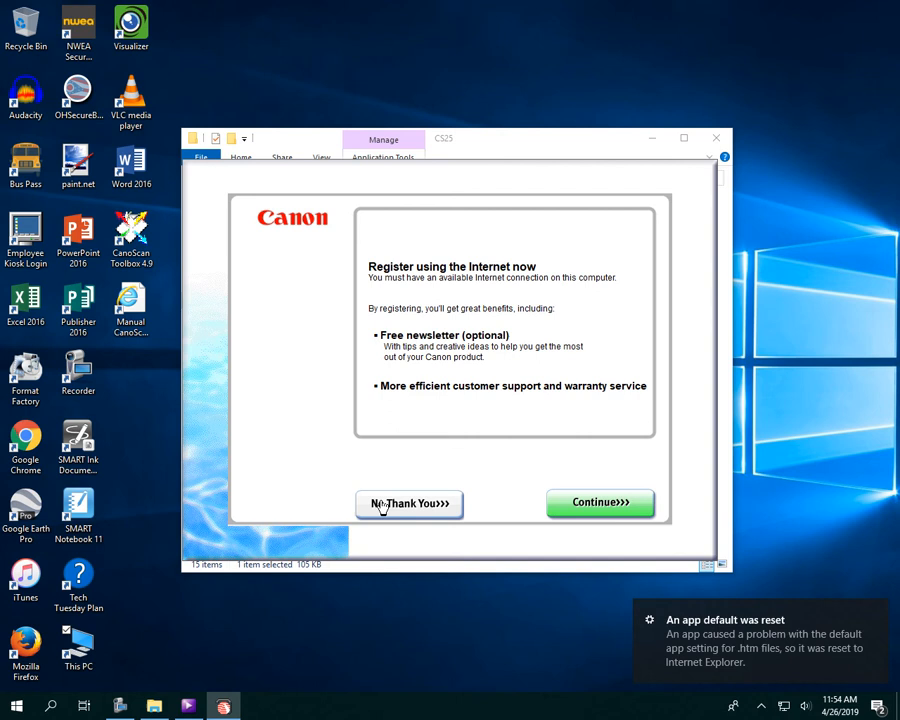
click(408, 504)
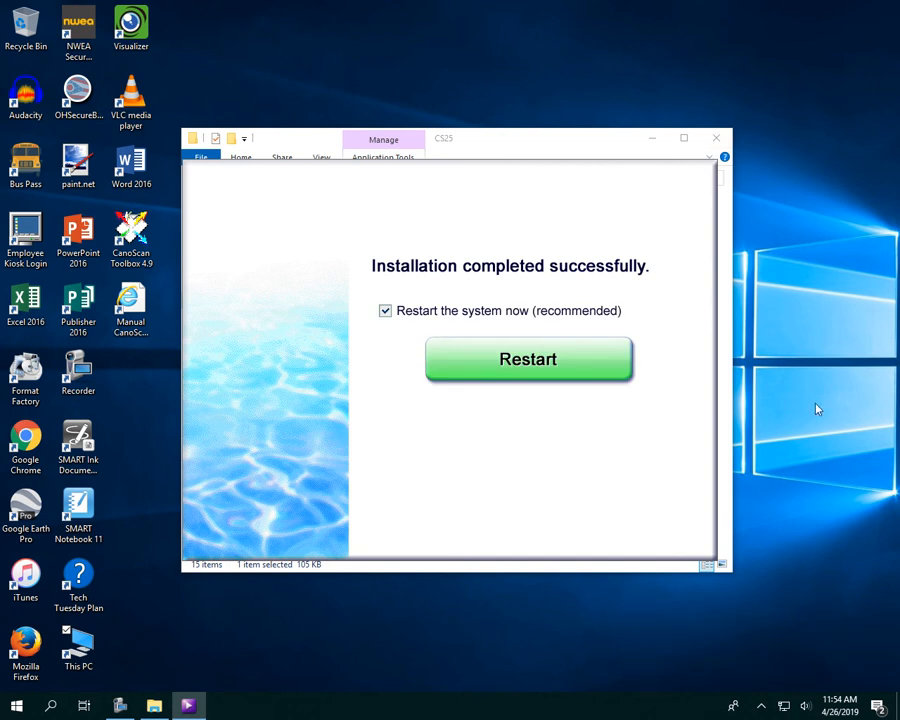
mouse_move(296, 684)
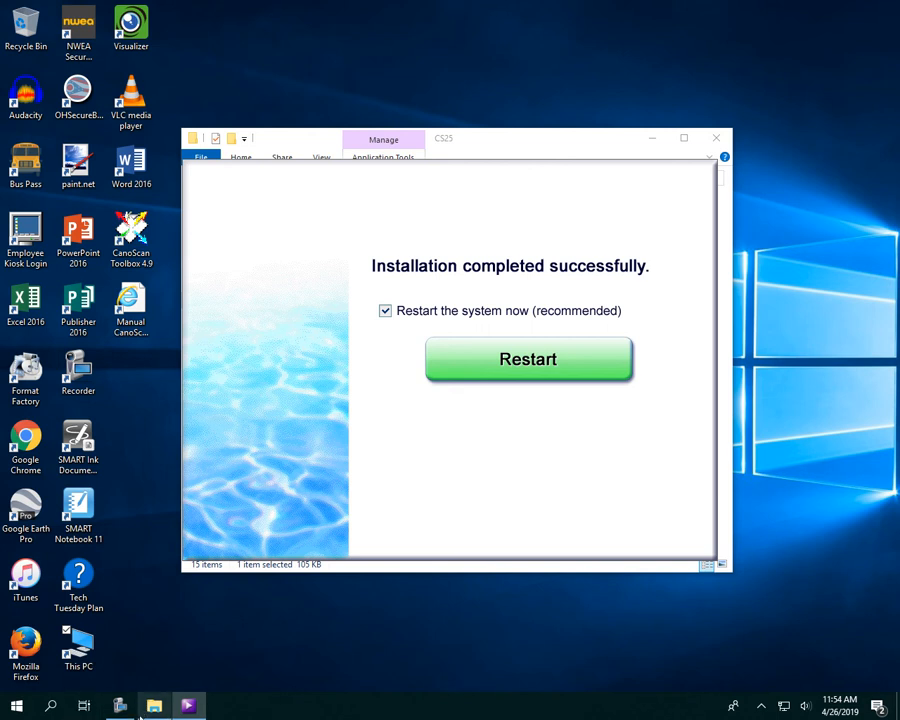
click(120, 706)
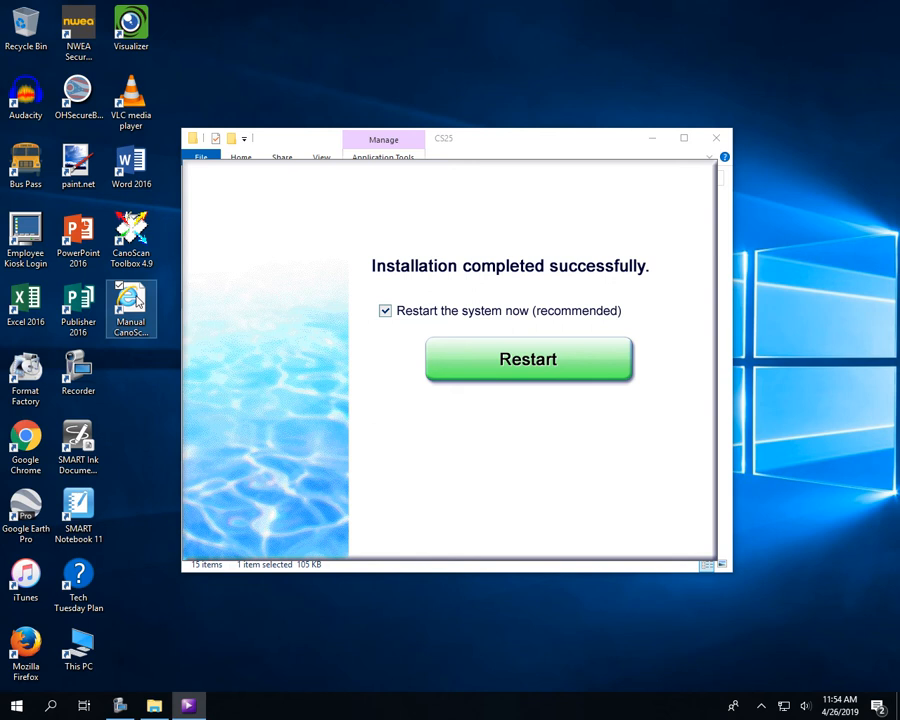
mouse_move(132, 300)
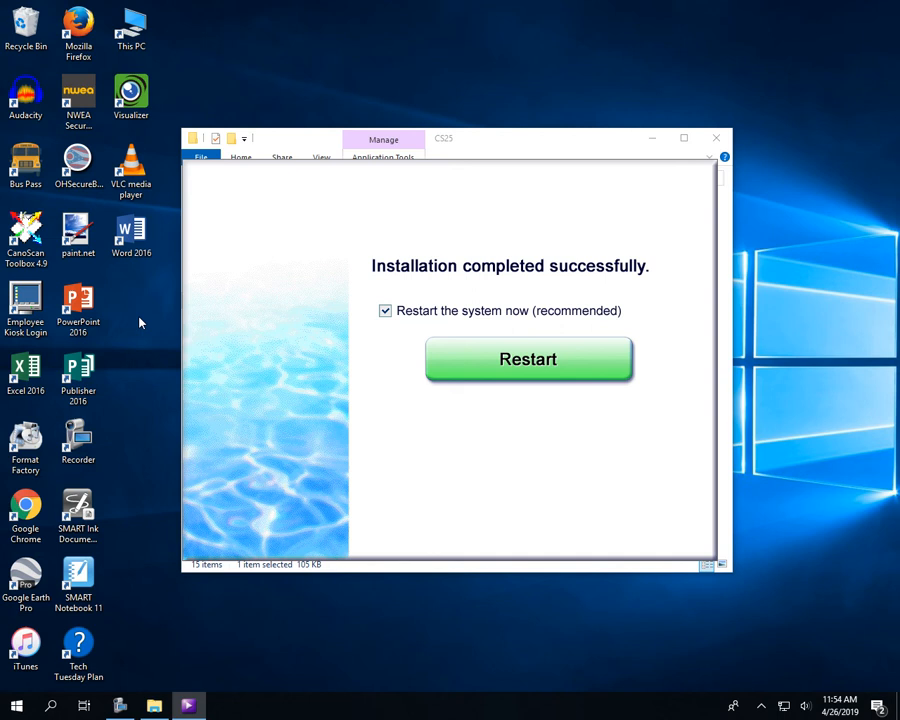
mouse_move(146, 356)
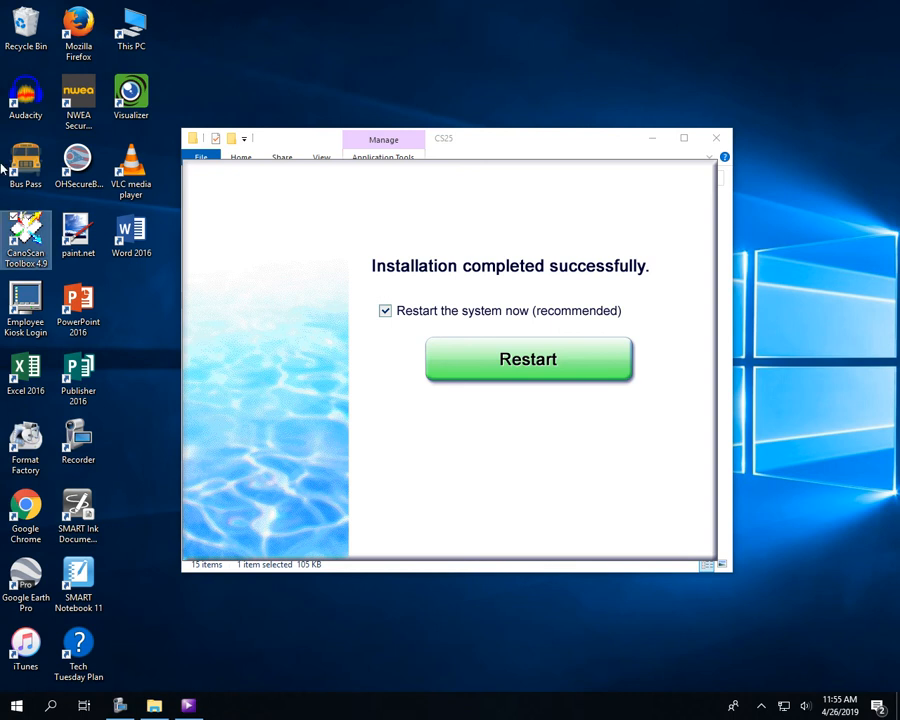
mouse_move(36, 236)
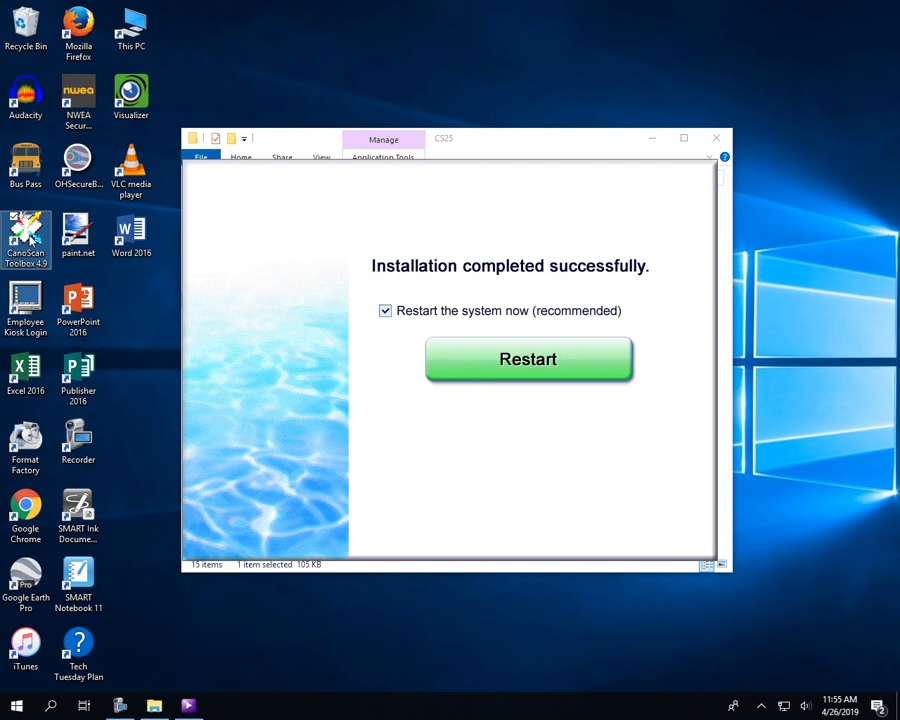
Launch CanoScan Toolbox from its desktop shortcut
double_click(24, 240)
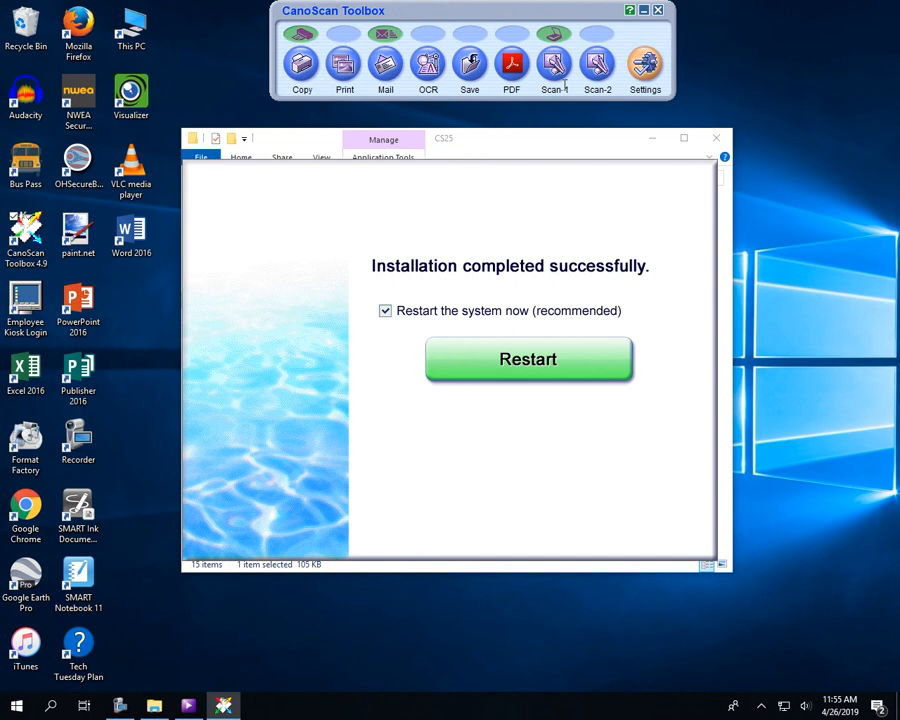
mouse_move(556, 68)
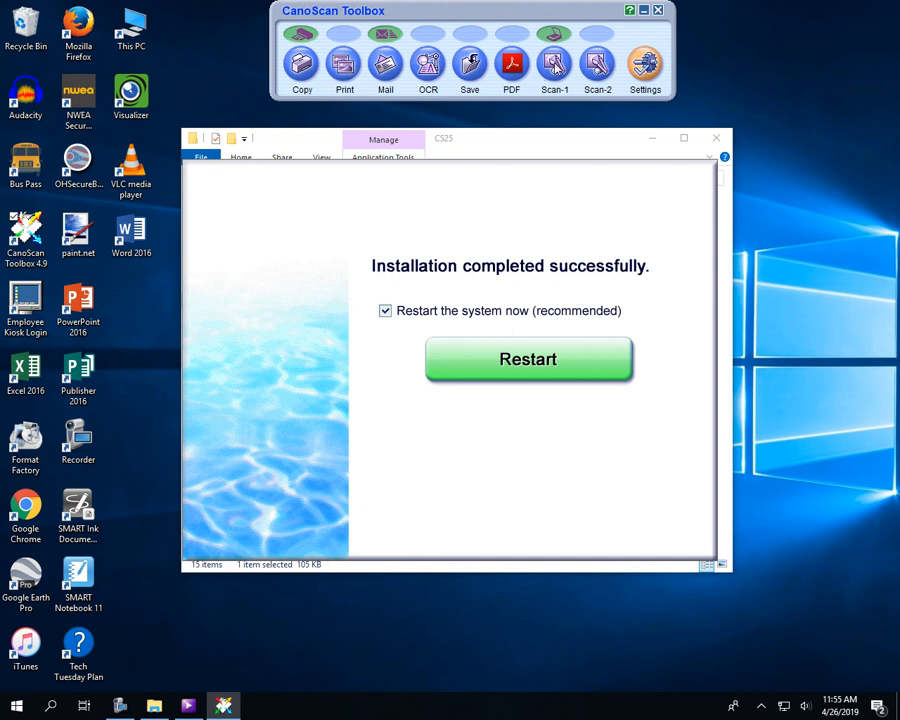
Set the Scan-1 preset to 600 dpi quality saved as JPEG/Exif, then close the settings
click(554, 62)
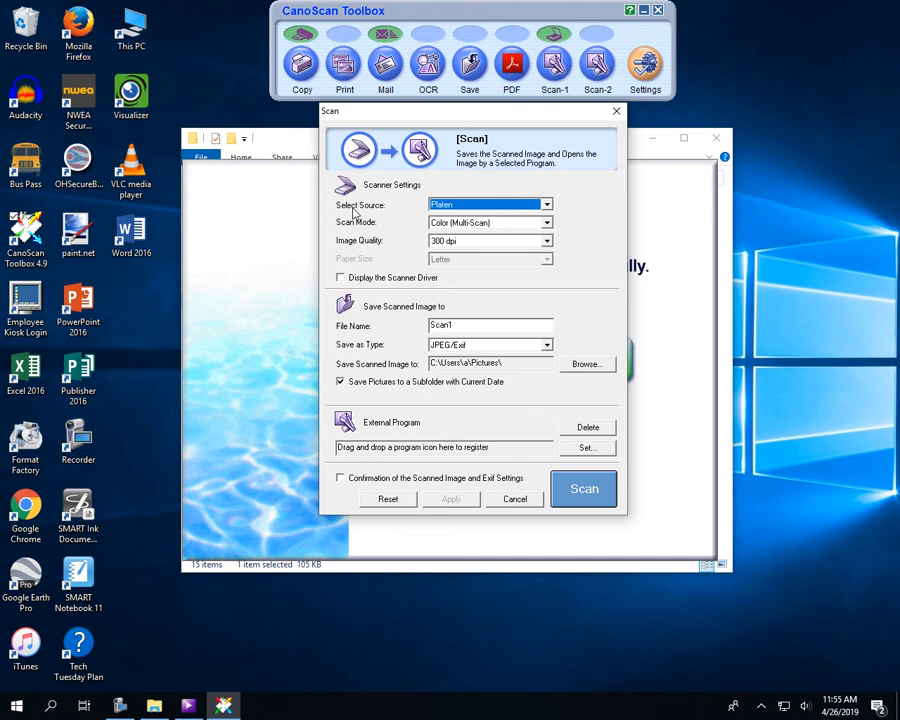
click(546, 240)
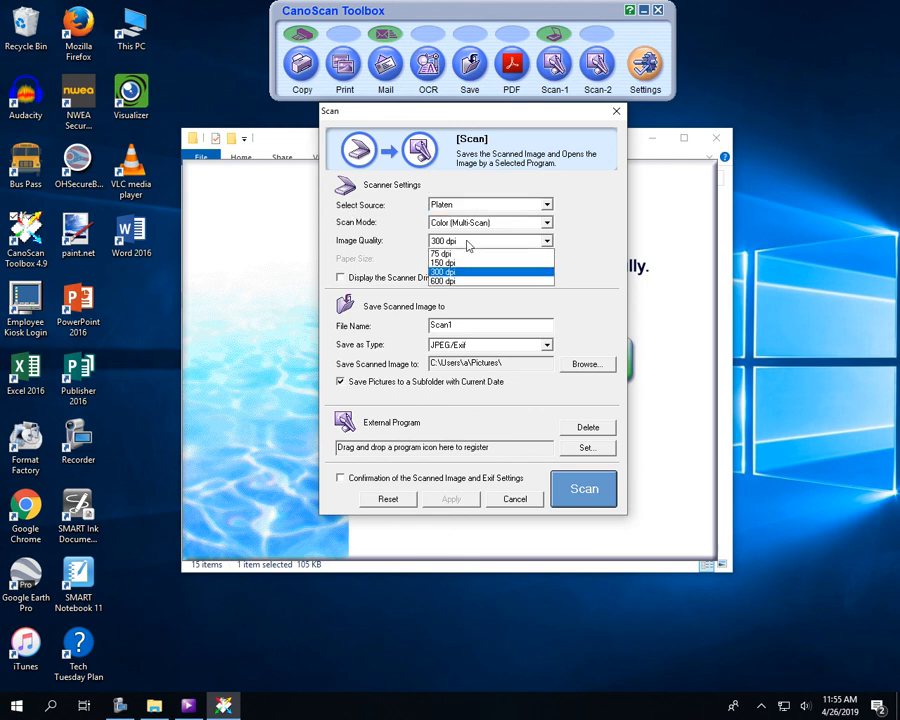
click(442, 280)
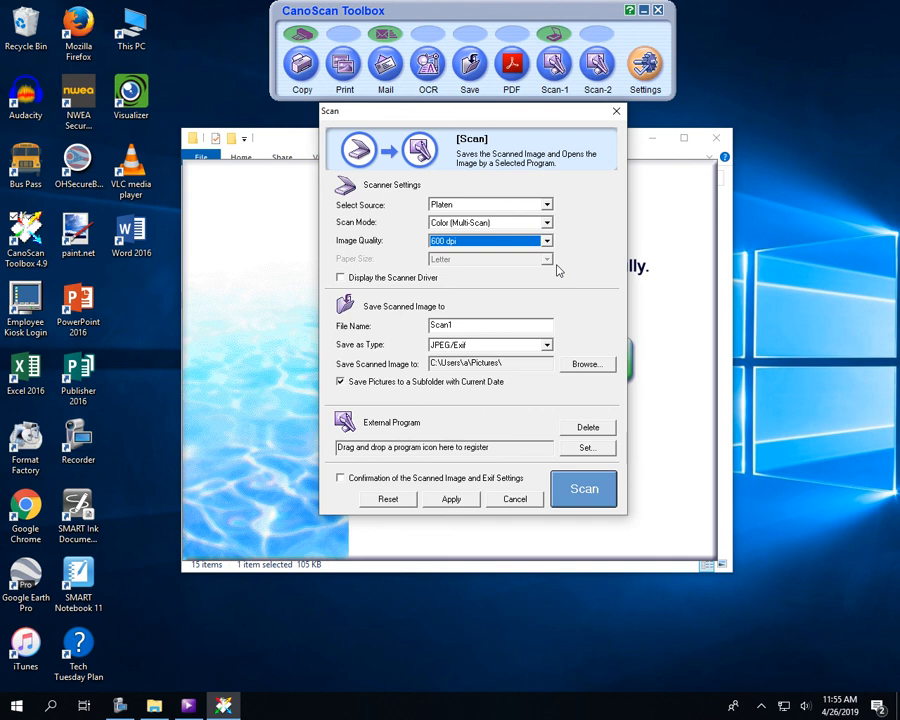
mouse_move(708, 644)
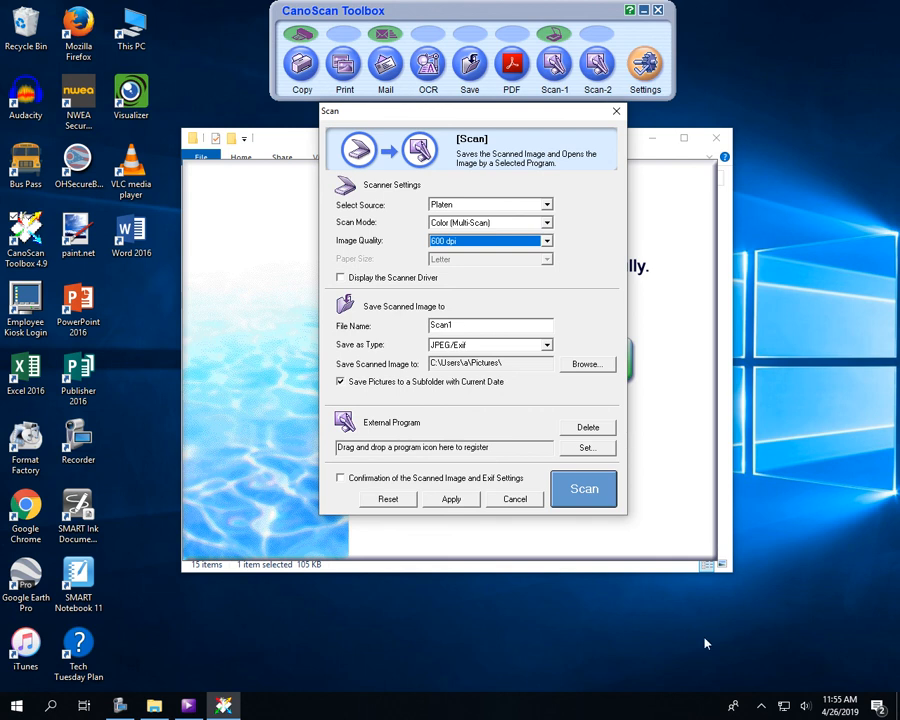
mouse_move(368, 536)
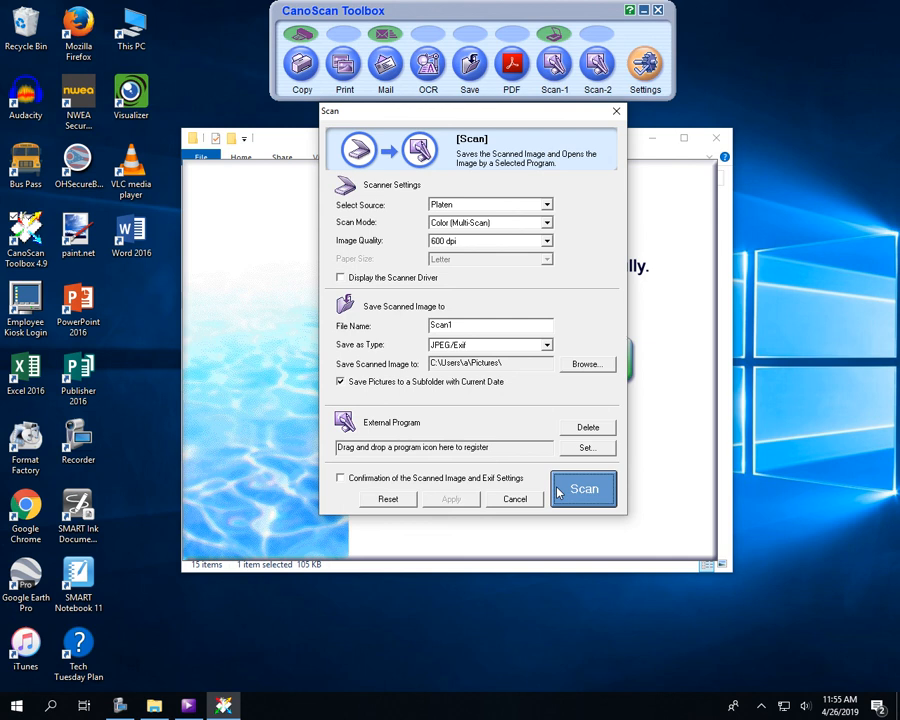
mouse_move(548, 72)
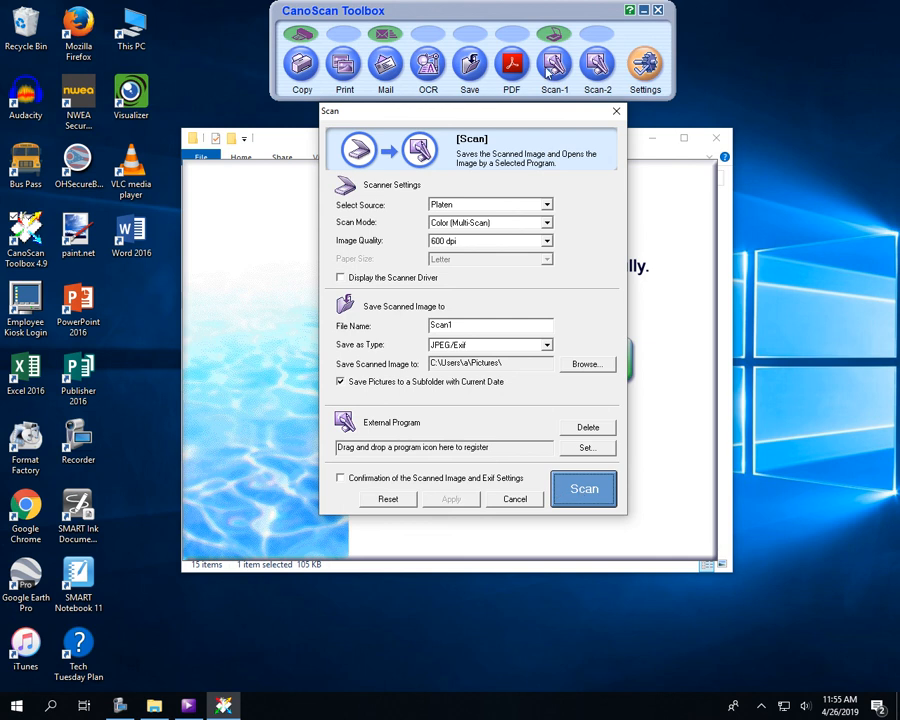
mouse_move(412, 232)
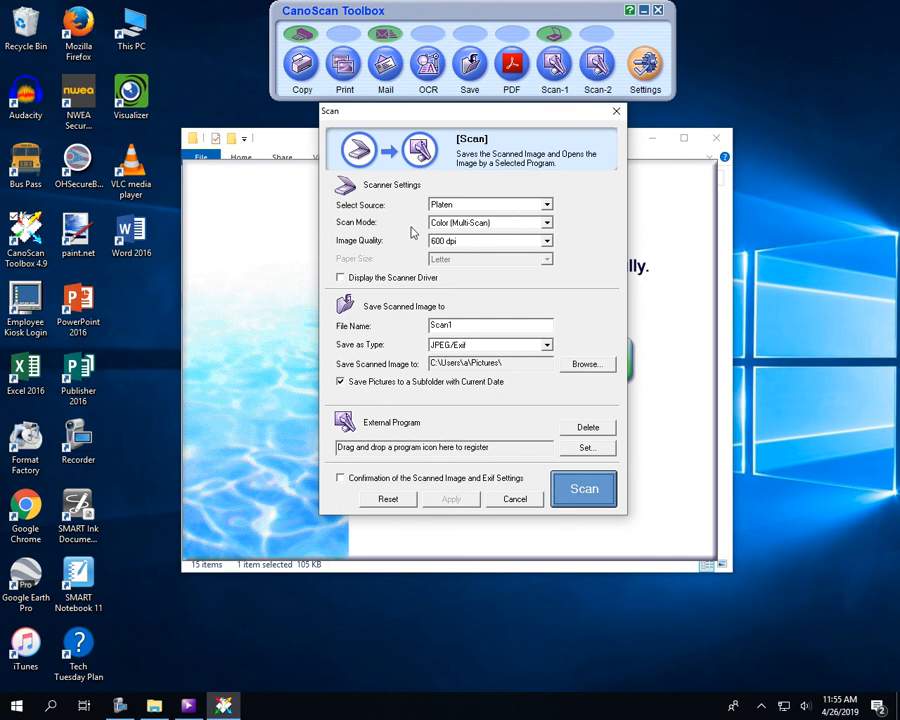
mouse_move(472, 228)
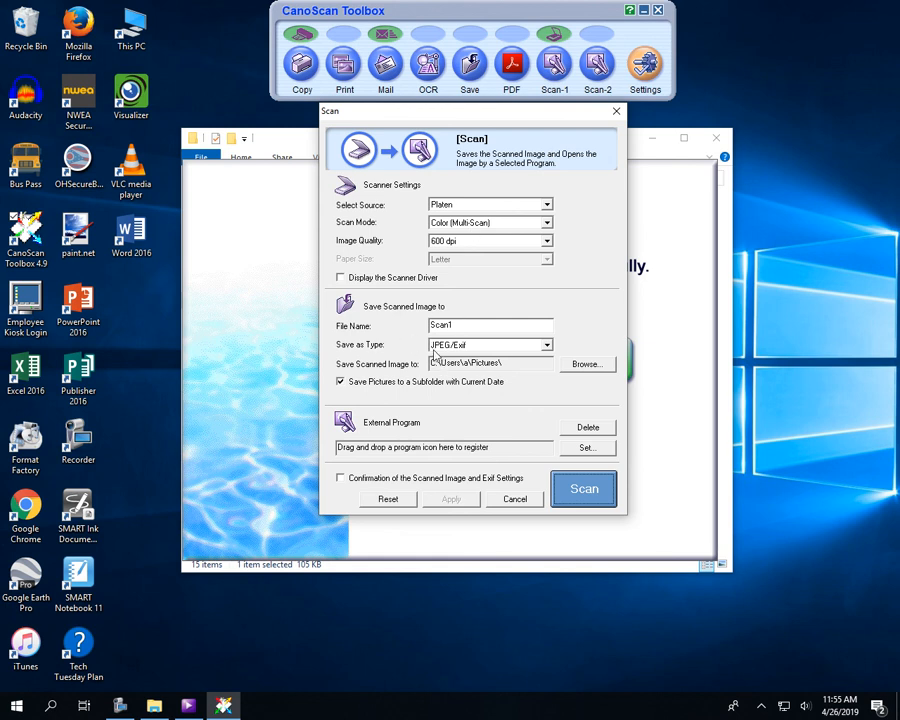
click(546, 344)
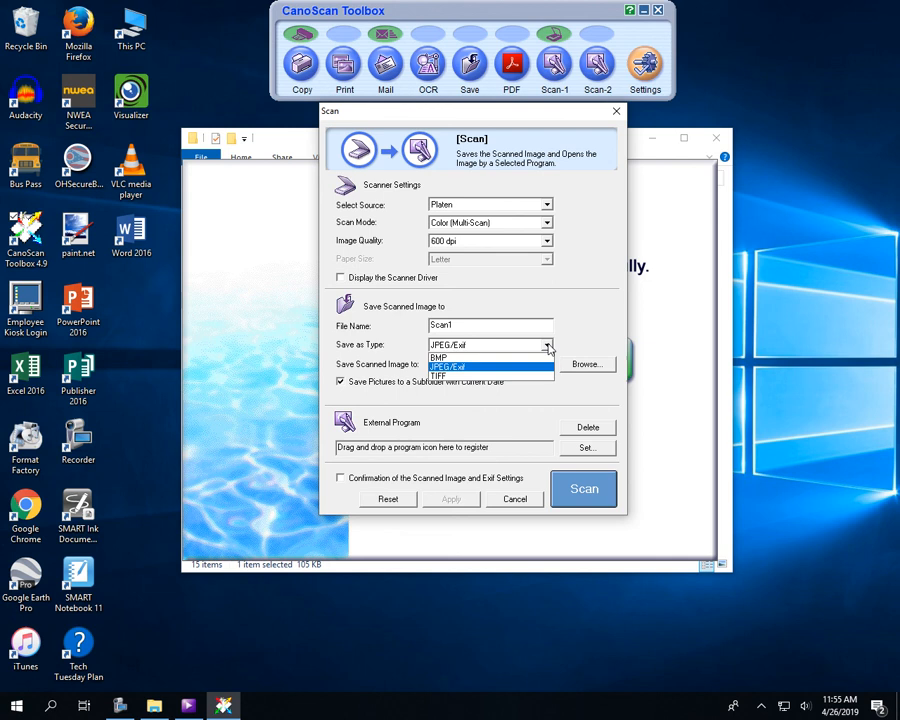
click(448, 344)
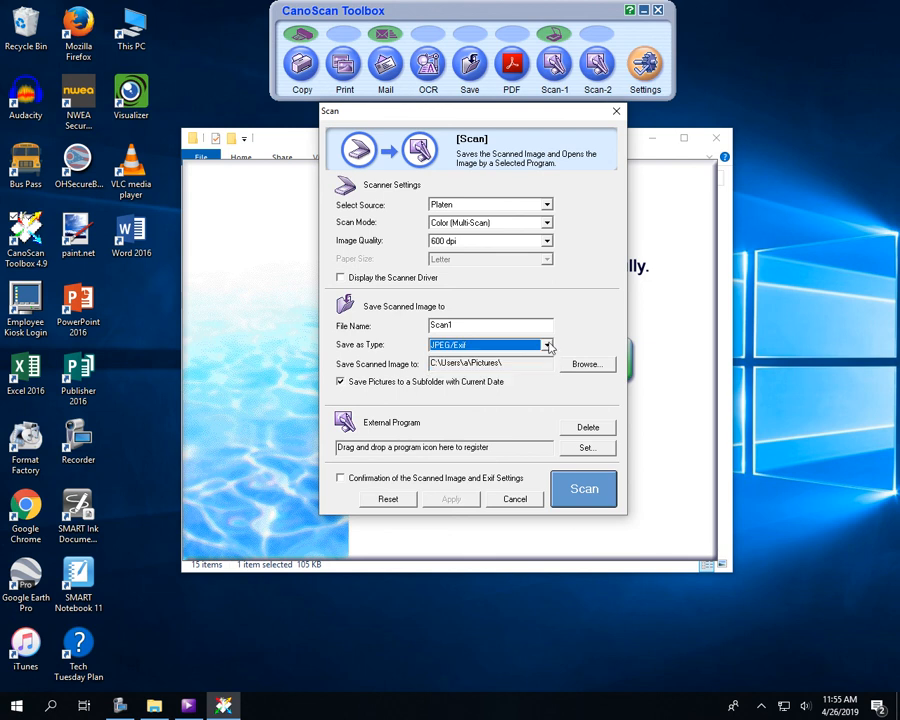
mouse_move(616, 112)
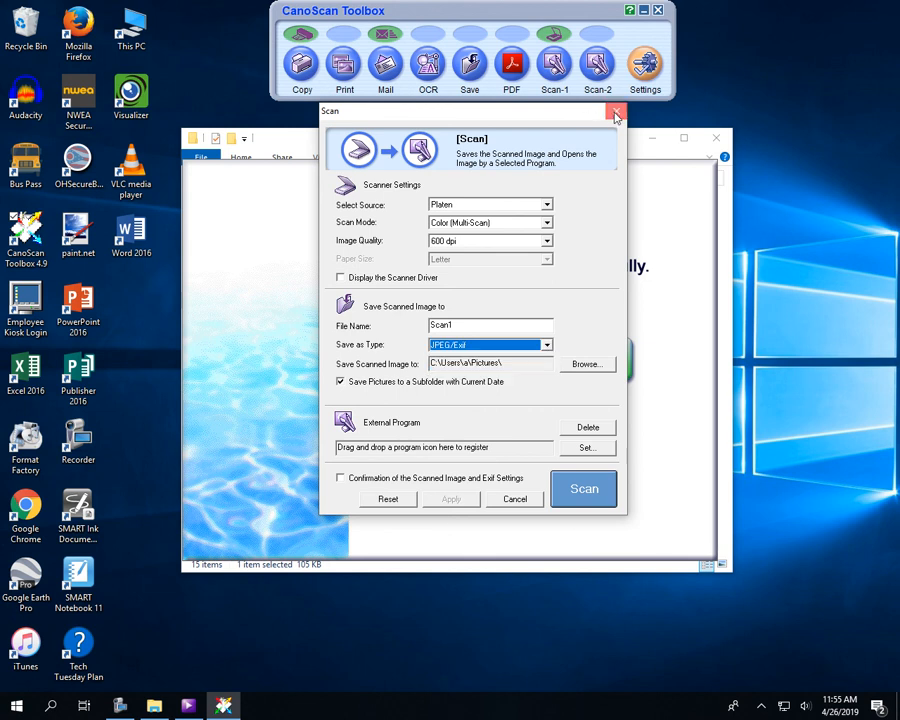
click(616, 114)
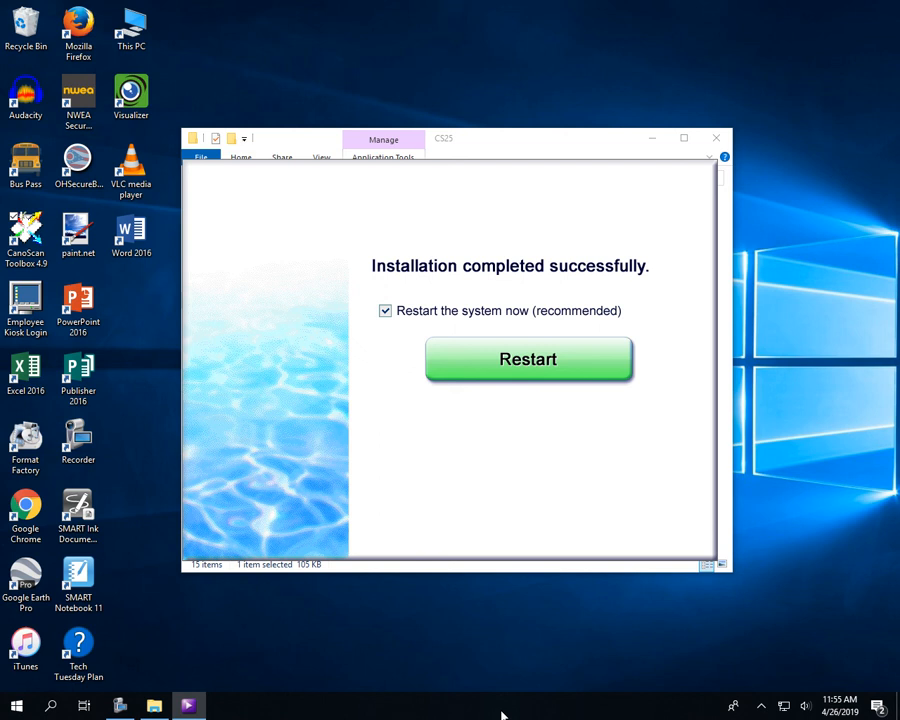
mouse_move(118, 706)
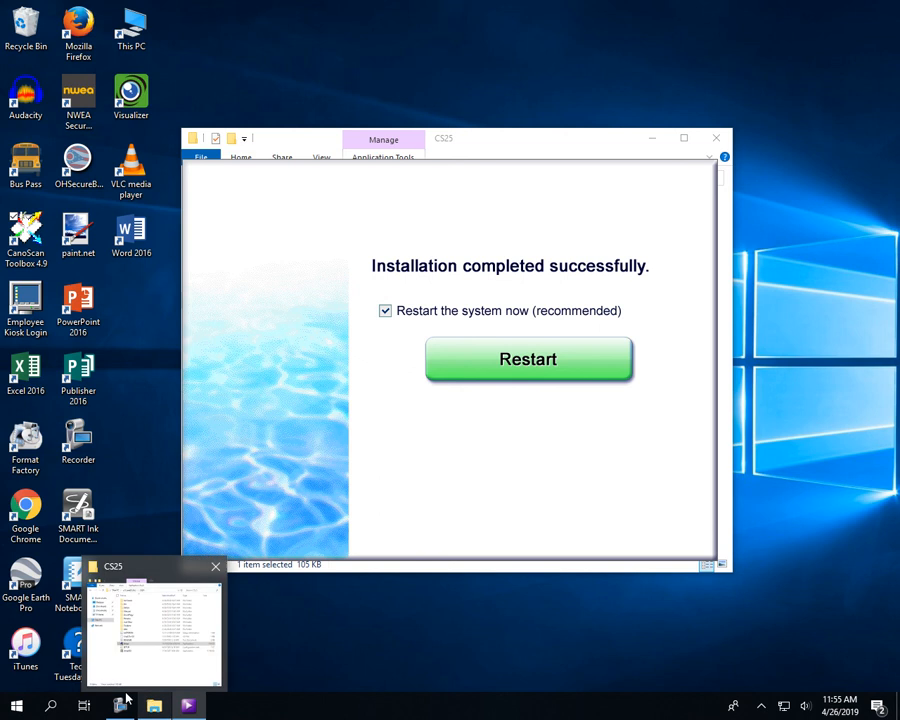